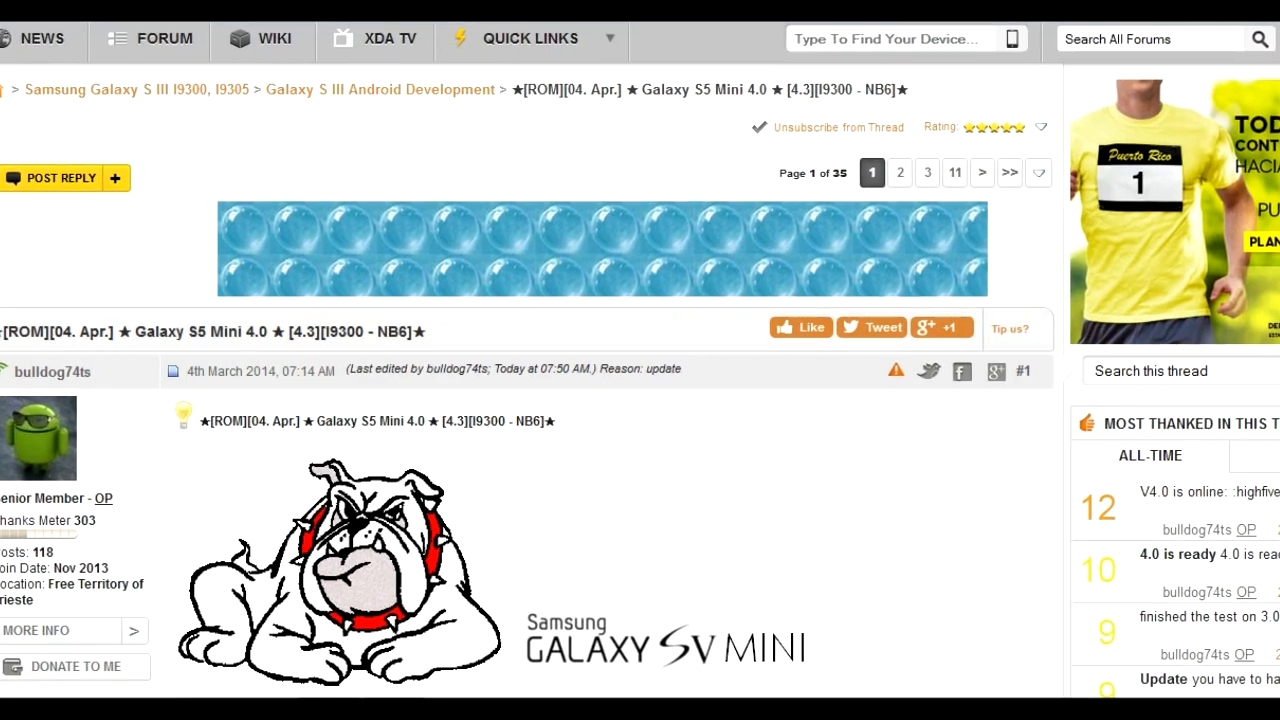
Step: Run Wipe Data/Factory Reset from the PhilZ Touch recovery menu
{"action": "scroll", "scroll_direction": "down", "scroll_amount": 3}
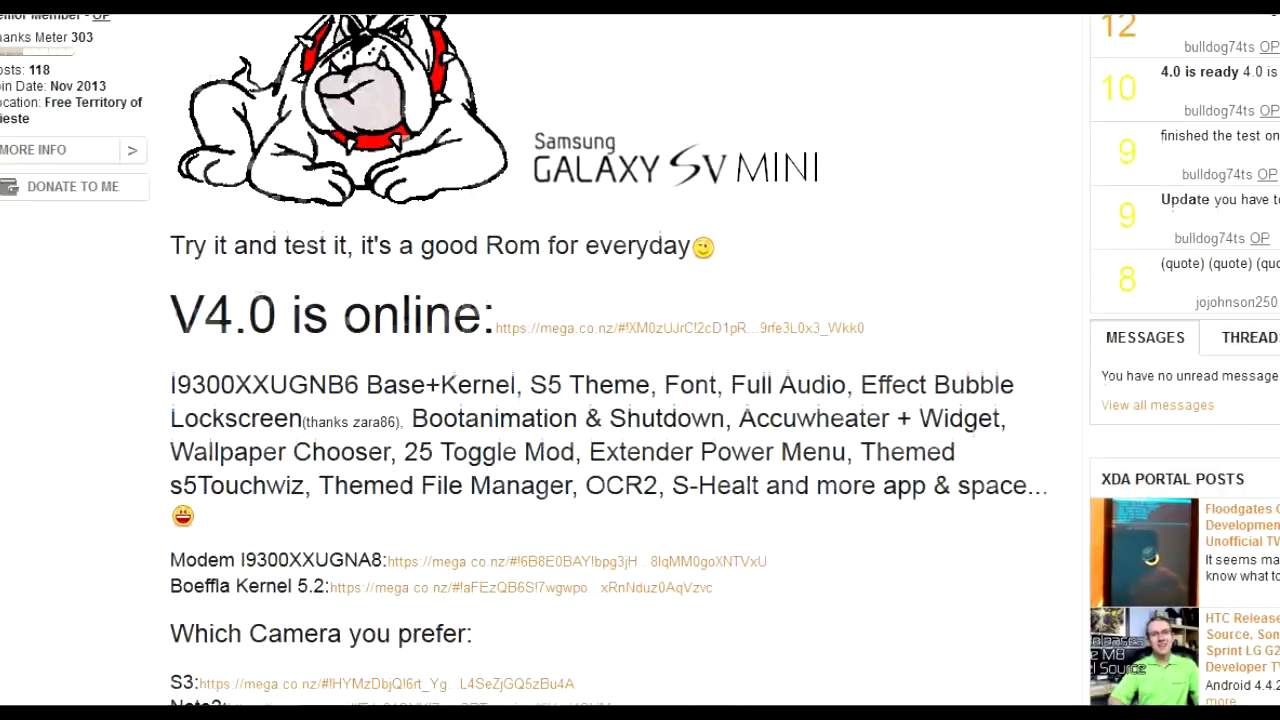
{"action": "scroll", "scroll_direction": "down", "scroll_amount": 3}
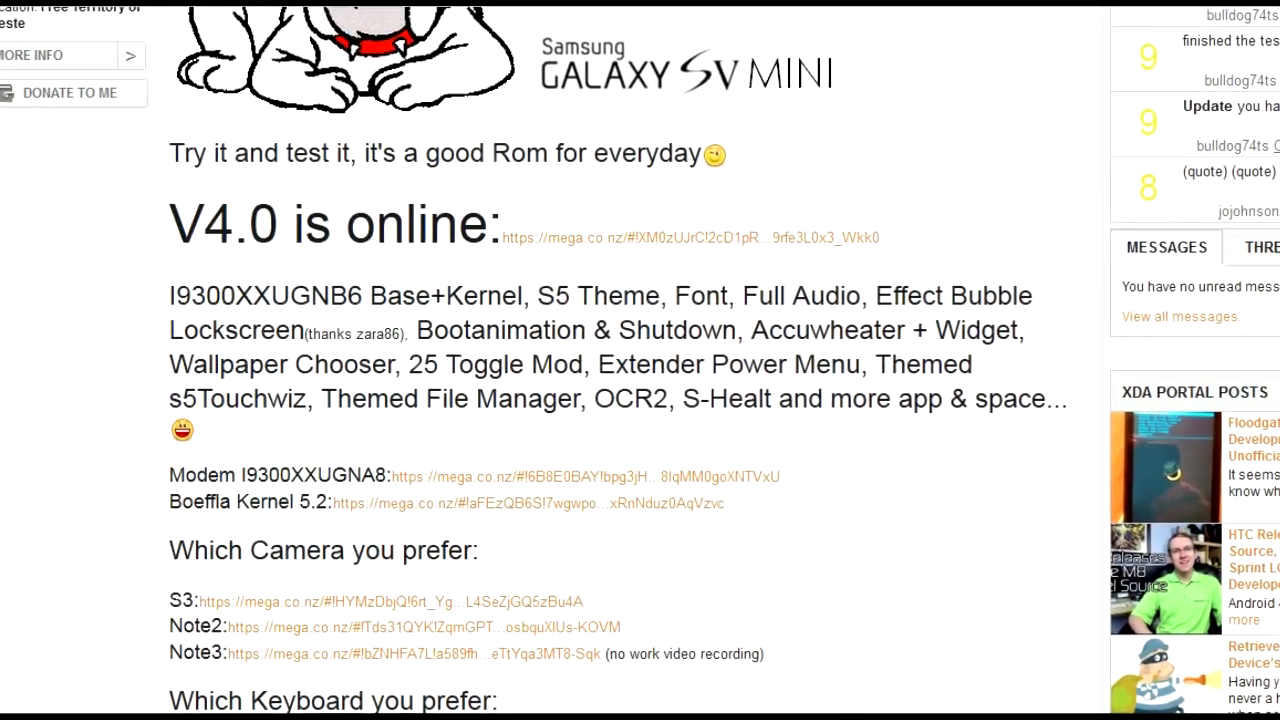
{"action": "scroll", "scroll_direction": "down", "scroll_amount": 3}
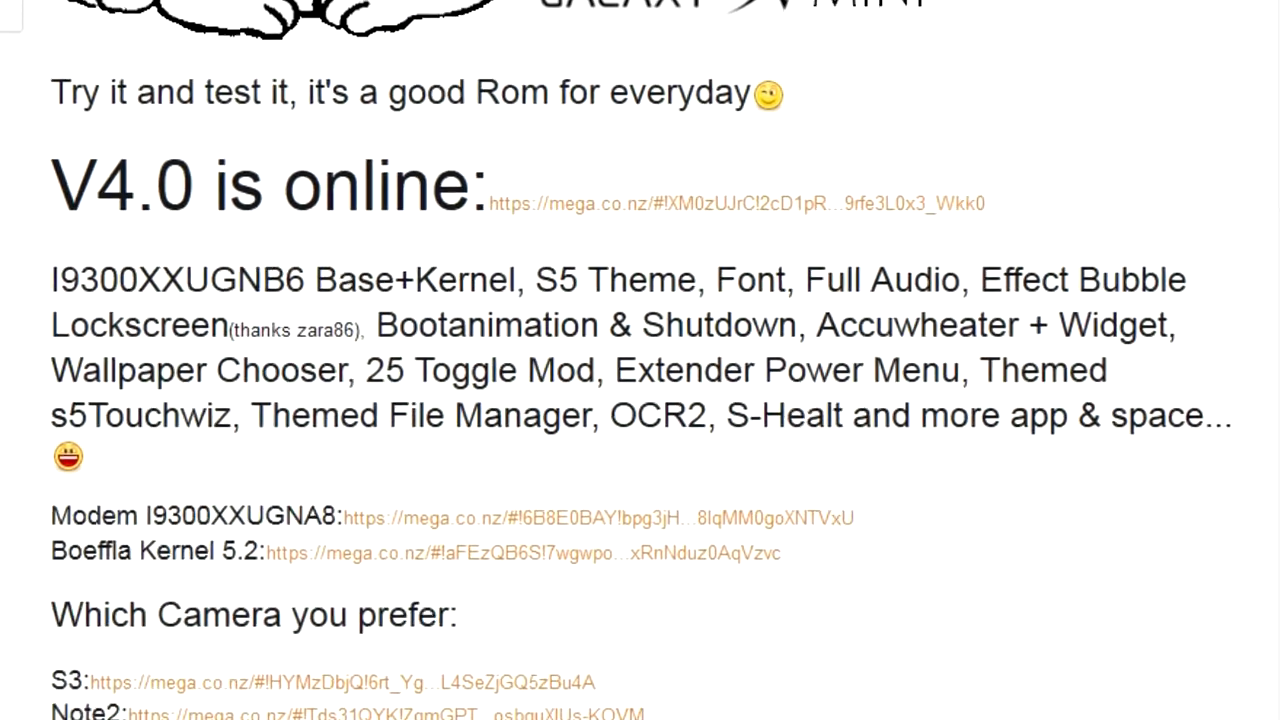
{"action": "scroll", "scroll_direction": "down", "scroll_amount": 3}
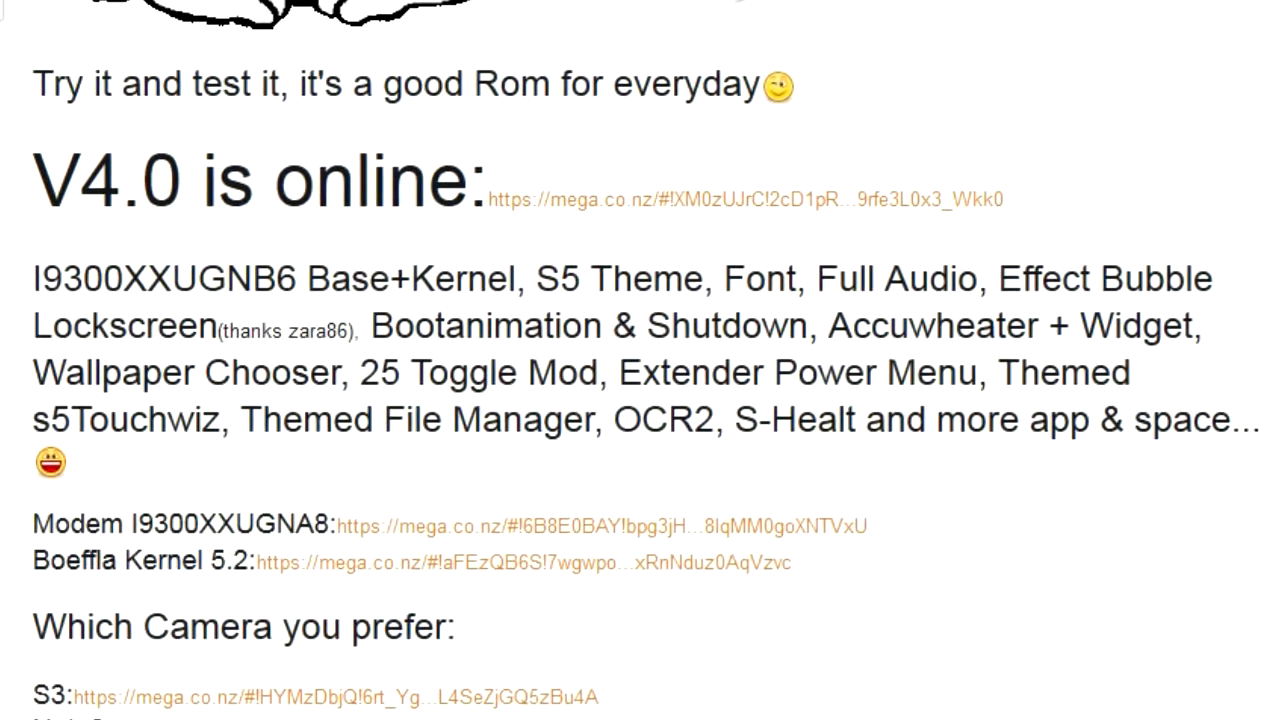
{"action": "scroll", "scroll_direction": "down", "scroll_amount": 3}
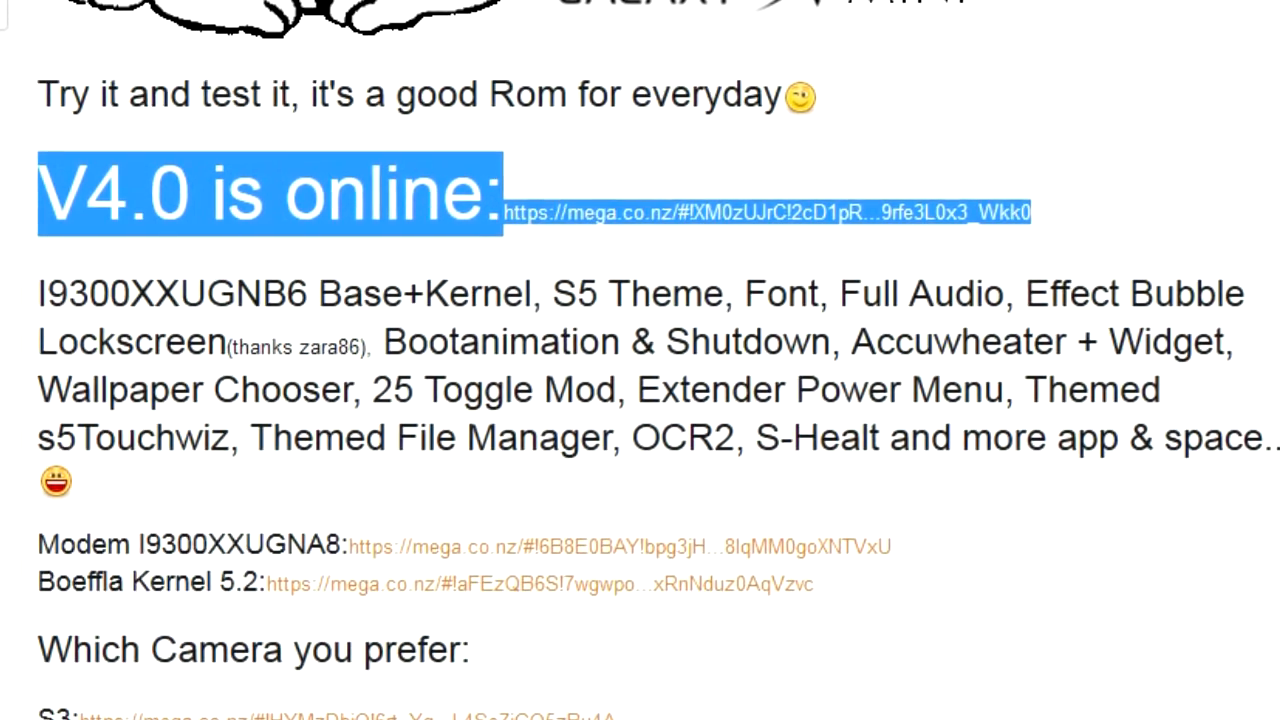
{"action": "scroll", "scroll_direction": "down", "scroll_amount": 3}
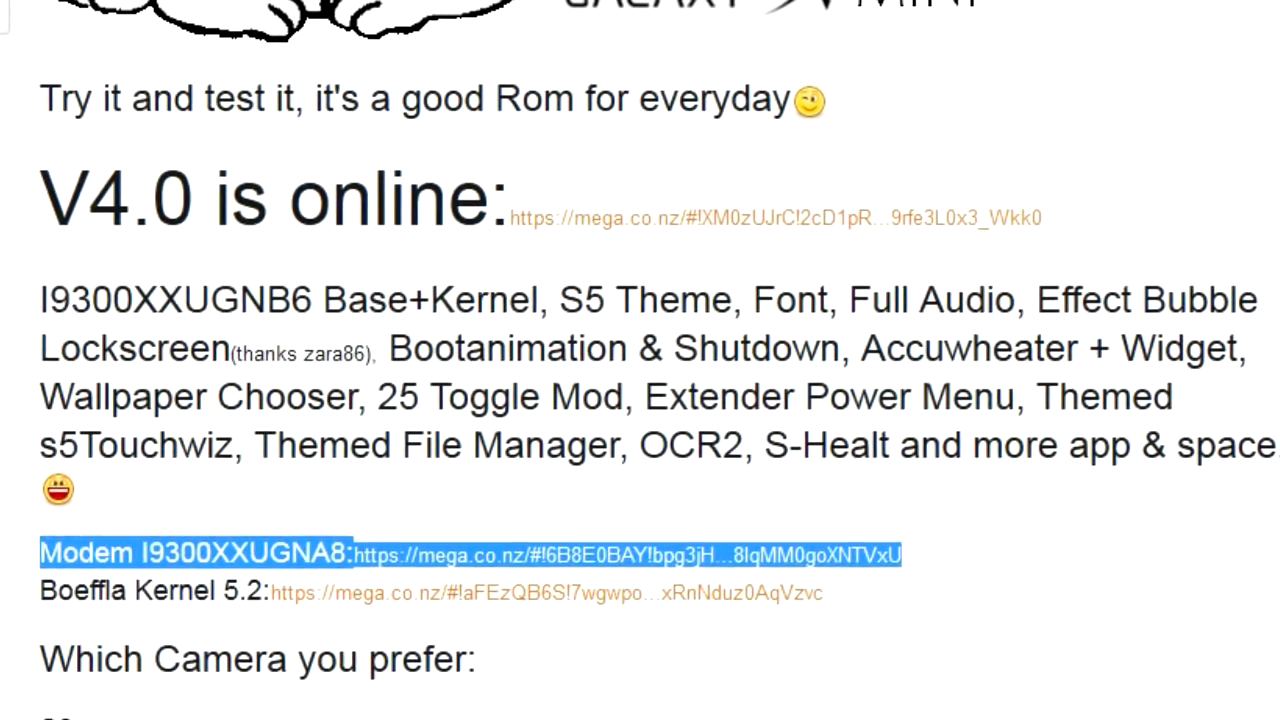
{"action": "scroll", "scroll_direction": "down", "scroll_amount": 3}
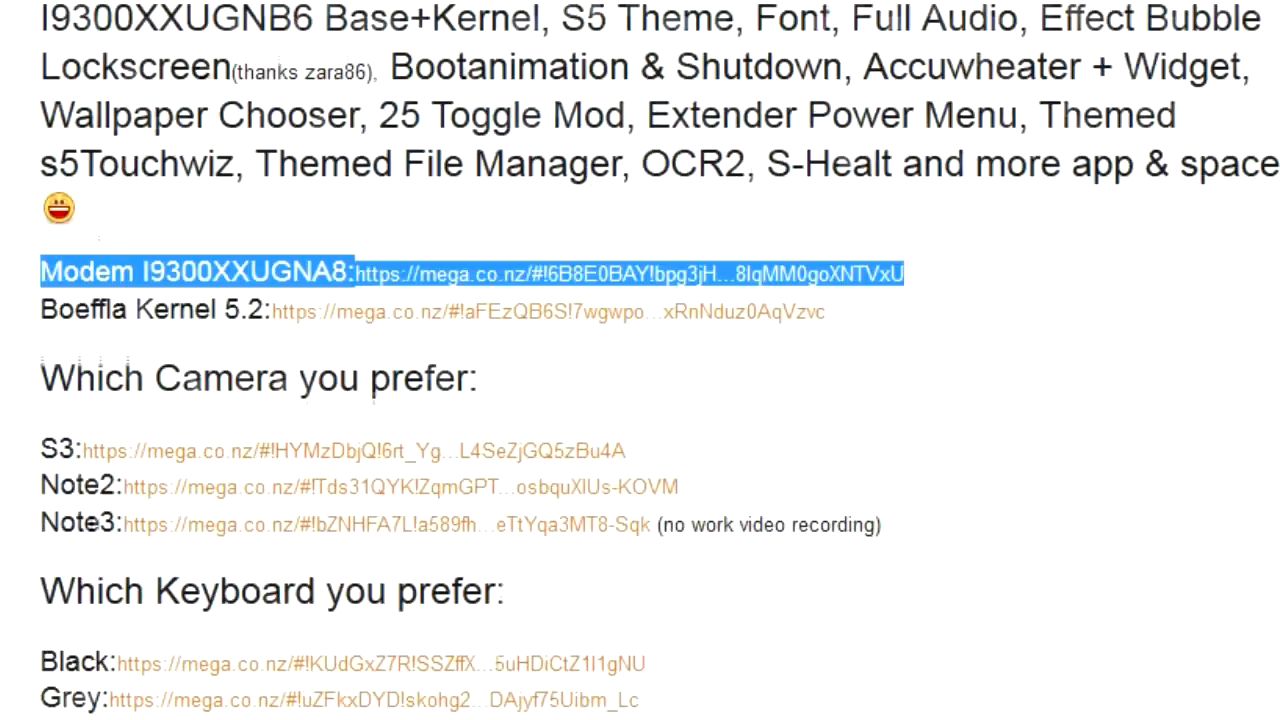
{"action": "scroll", "scroll_direction": "down", "scroll_amount": 3}
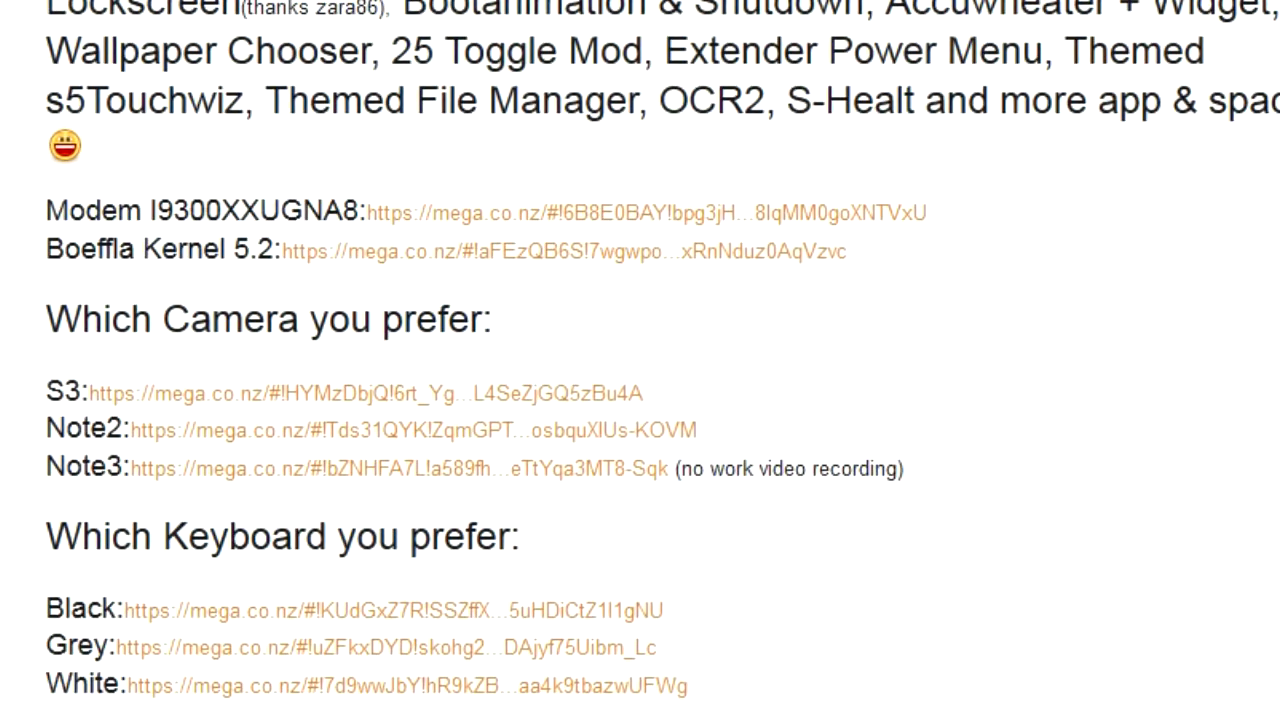
{"action": "scroll", "scroll_direction": "down", "scroll_amount": 3}
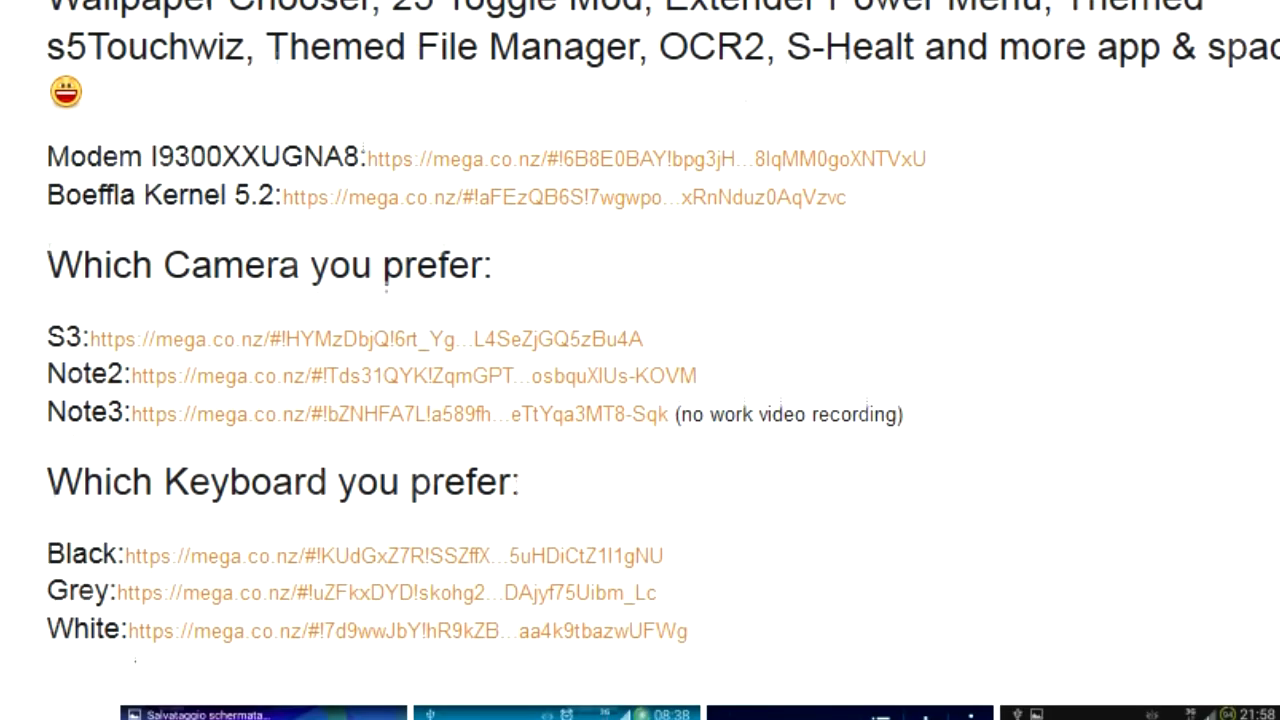
{"action": "scroll", "scroll_direction": "down", "scroll_amount": 3}
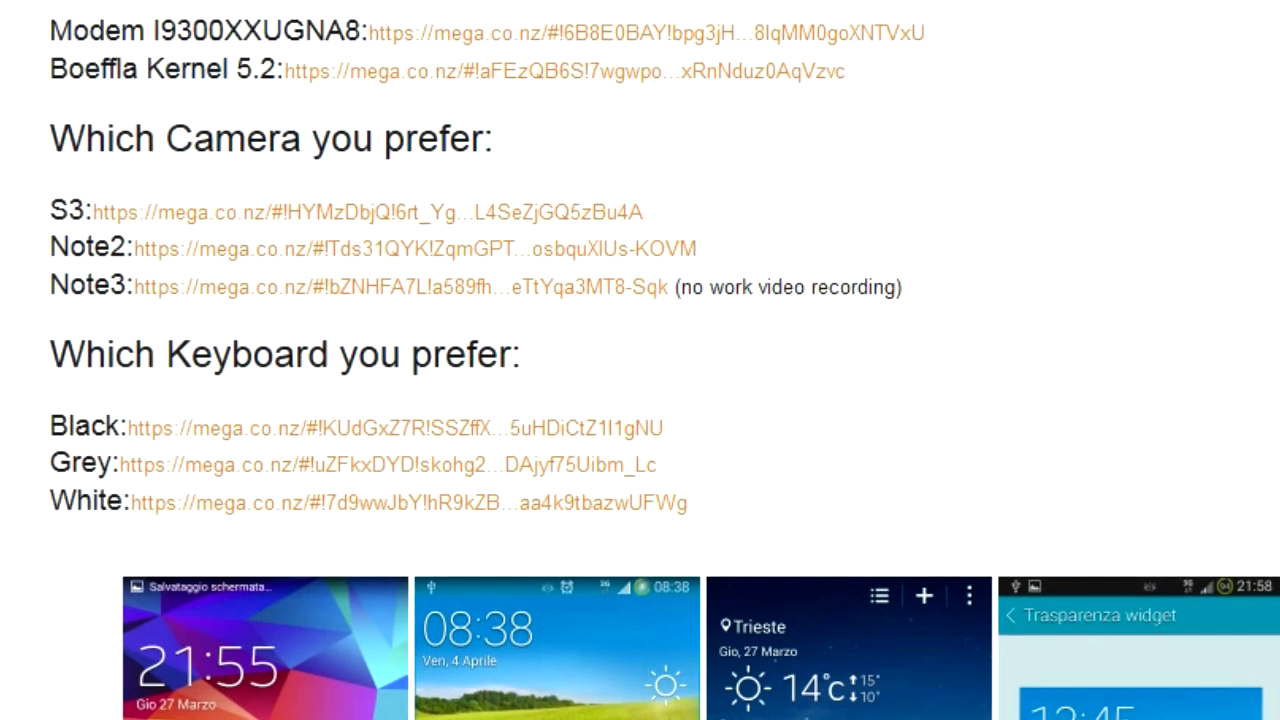
{"action": "scroll", "scroll_direction": "down", "scroll_amount": 3}
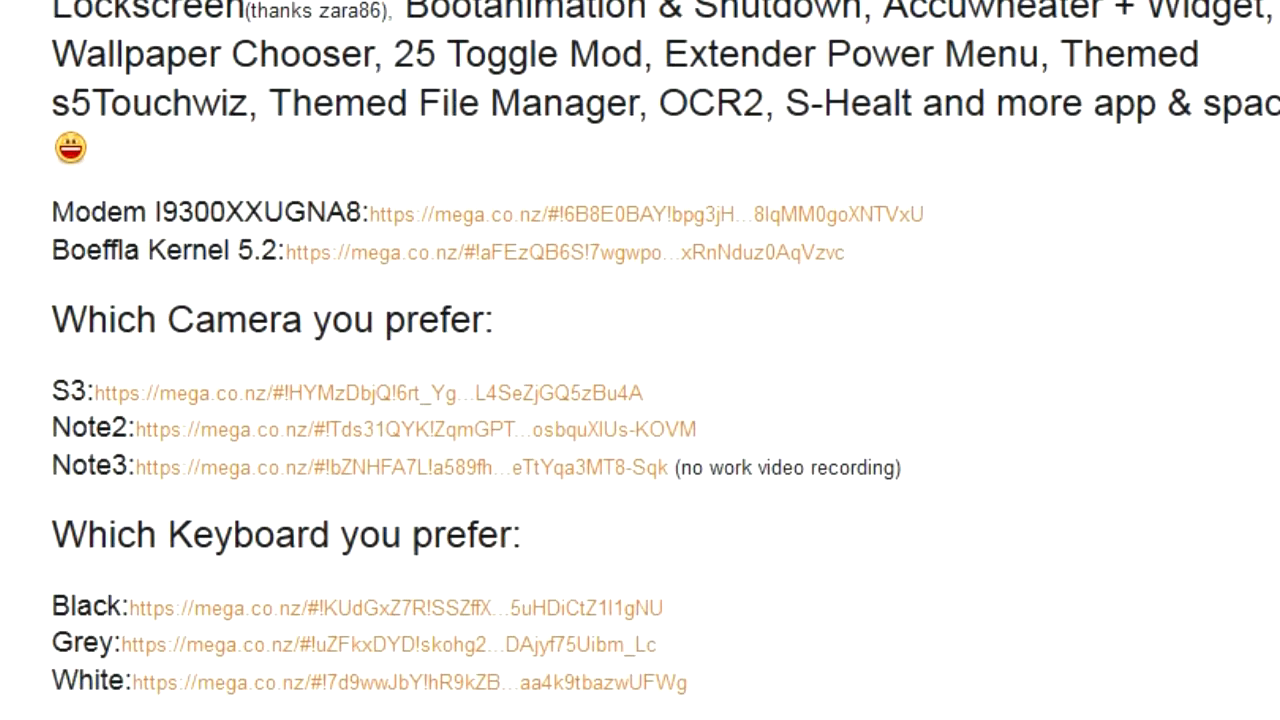
{"action": "scroll", "scroll_direction": "up", "scroll_amount": 3}
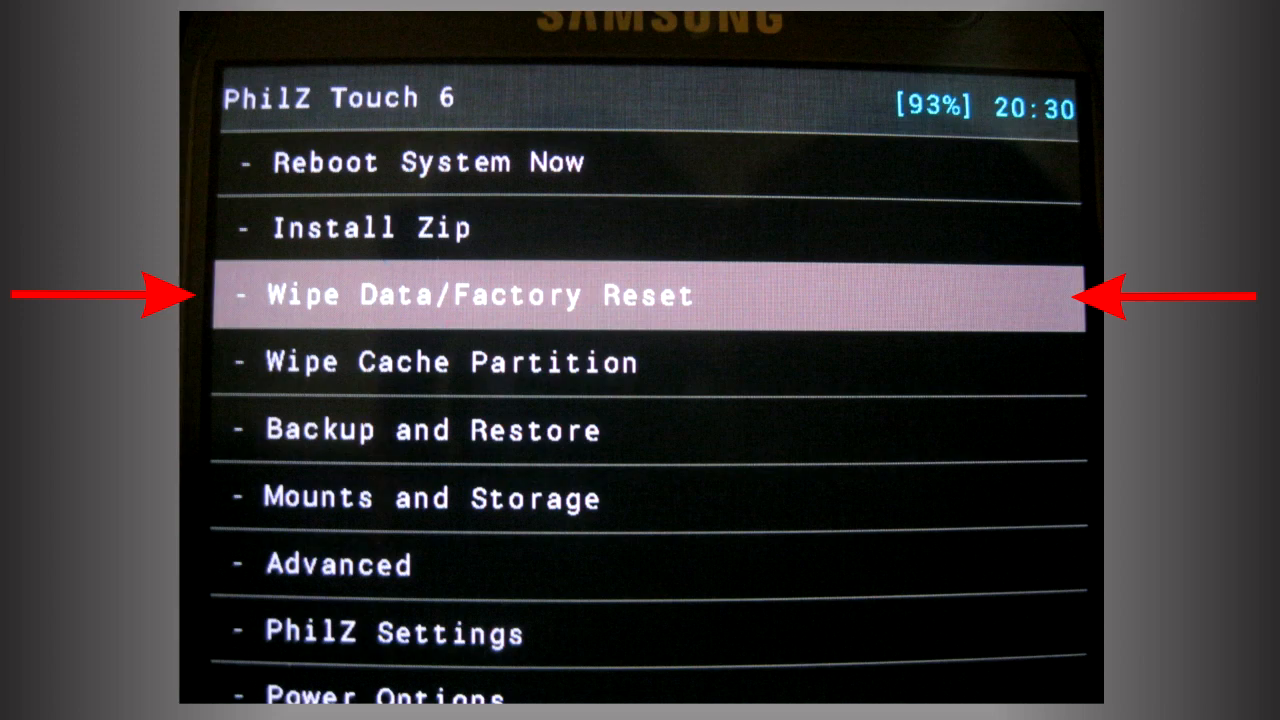
{"action": "left_click", "coordinate": [480, 295]}
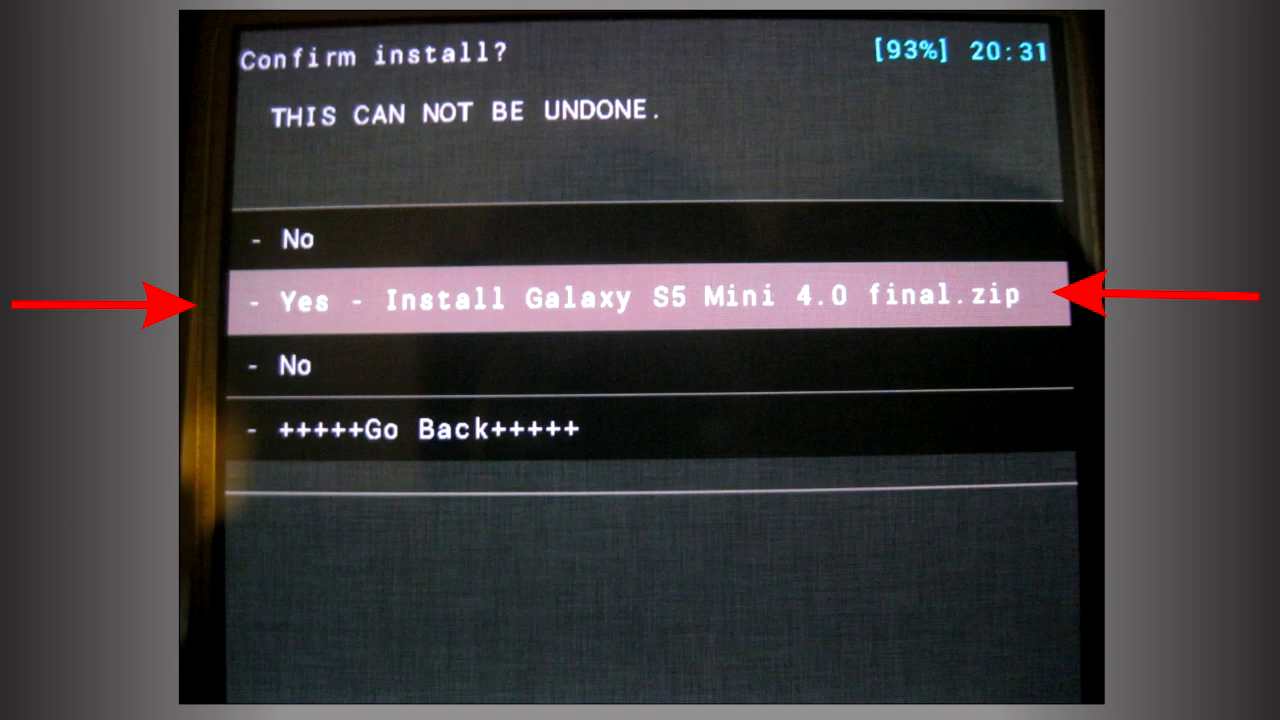
Step: Confirm installing Galaxy S5 Mini 4.0 final.zip with 'Yes - Install'
{"action": "left_click", "coordinate": [640, 300]}
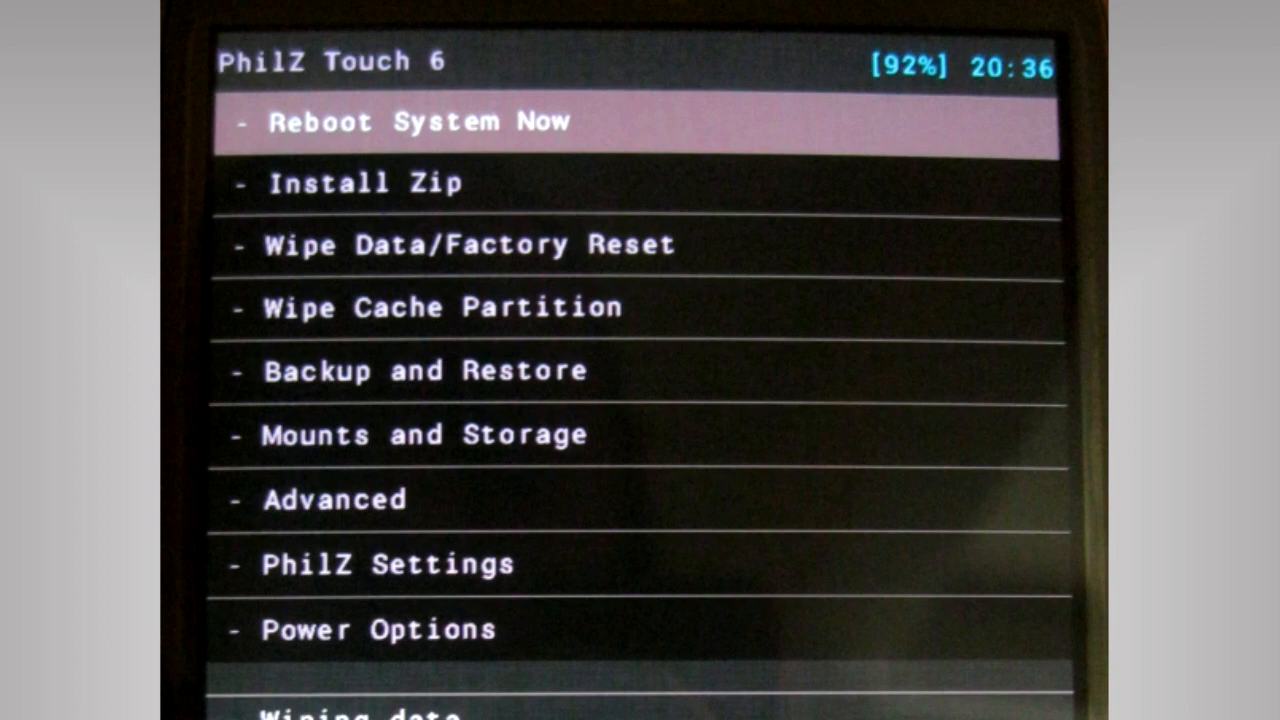
Step: Reboot into the Galaxy S5 Mini ROM system
{"action": "left_click", "coordinate": [408, 122]}
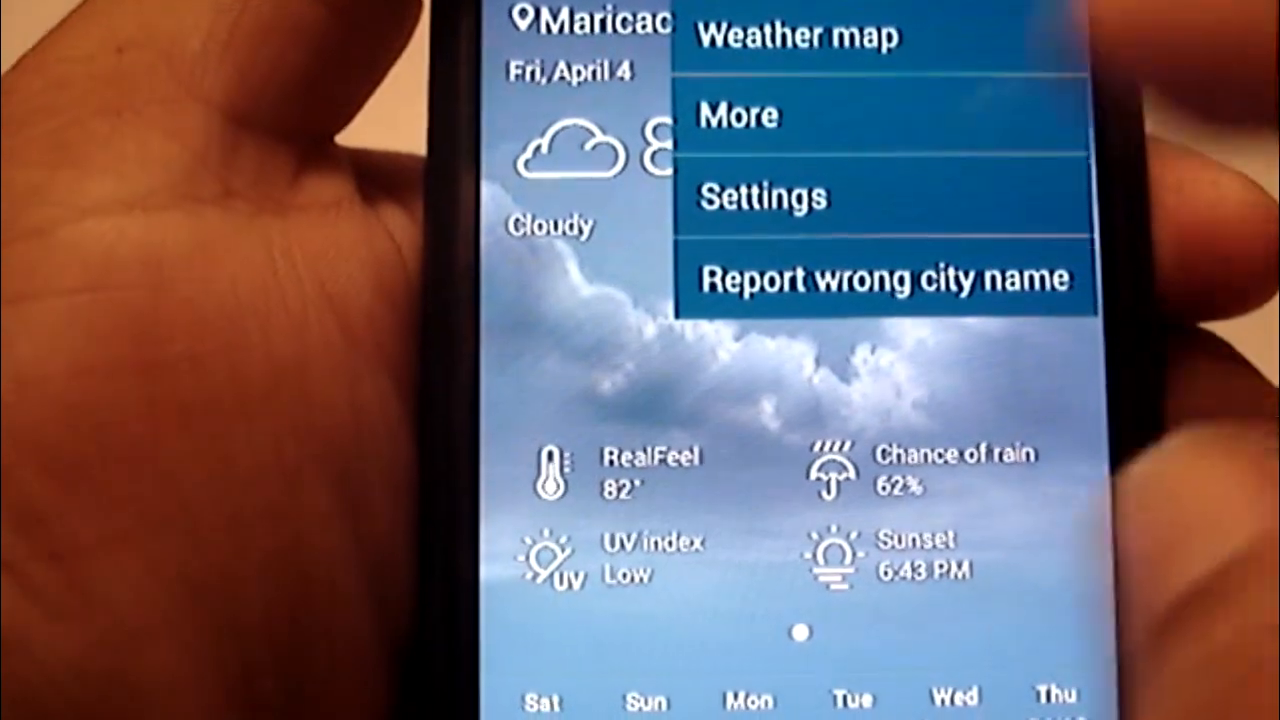
Step: Raise the weather widget's Transparency slider up from 0 in Widget transparency
{"action": "left_click", "coordinate": [762, 195]}
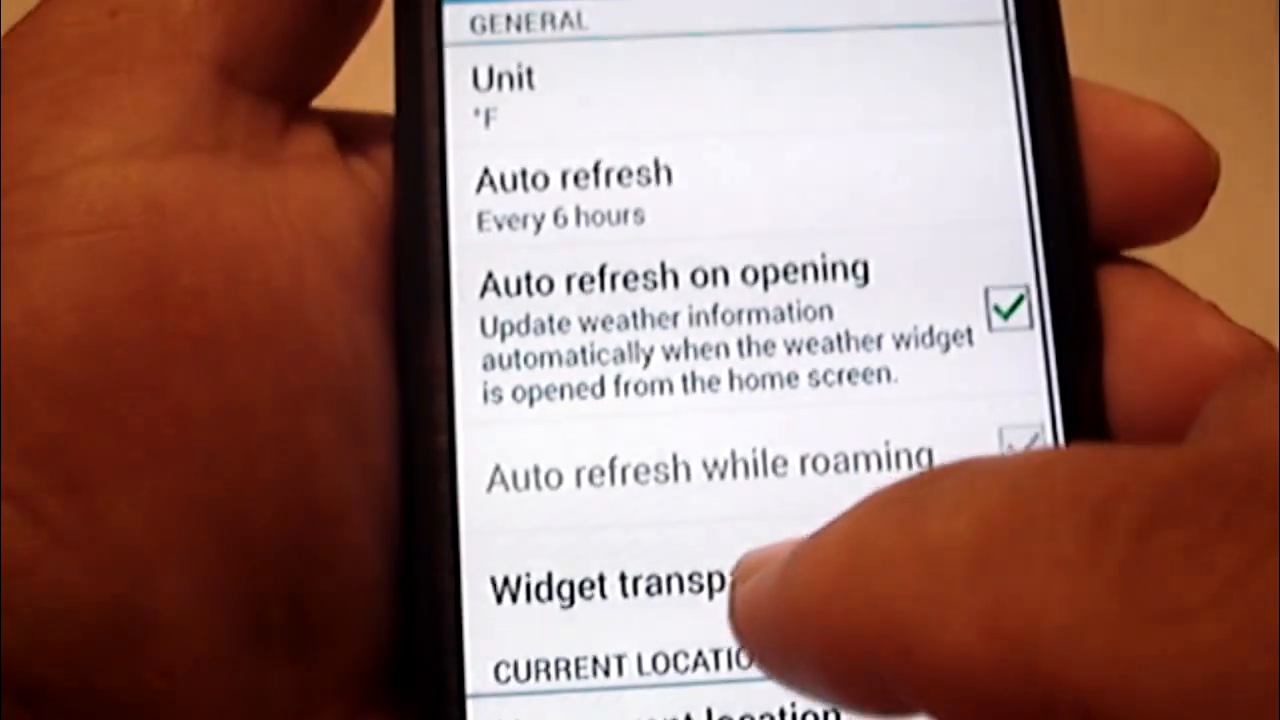
{"action": "left_click", "coordinate": [620, 585]}
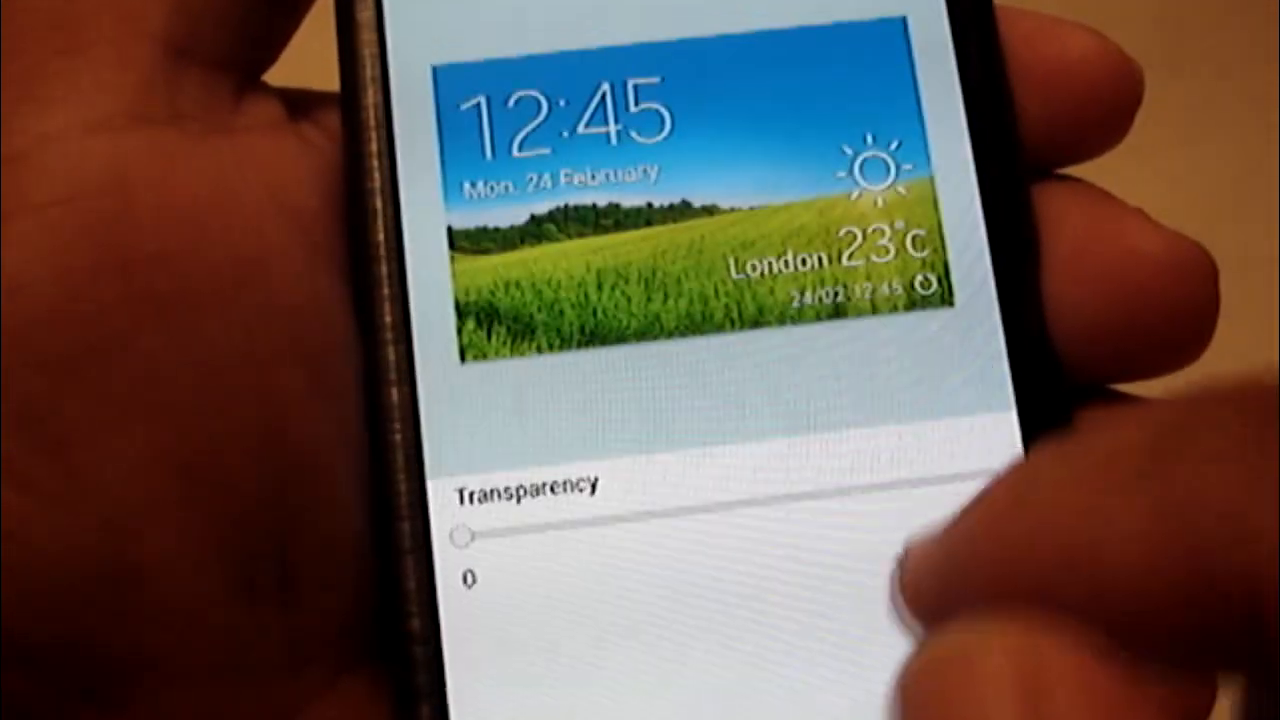
{"action": "left_click_drag", "start_coordinate": [465, 538], "coordinate": [1000, 518]}
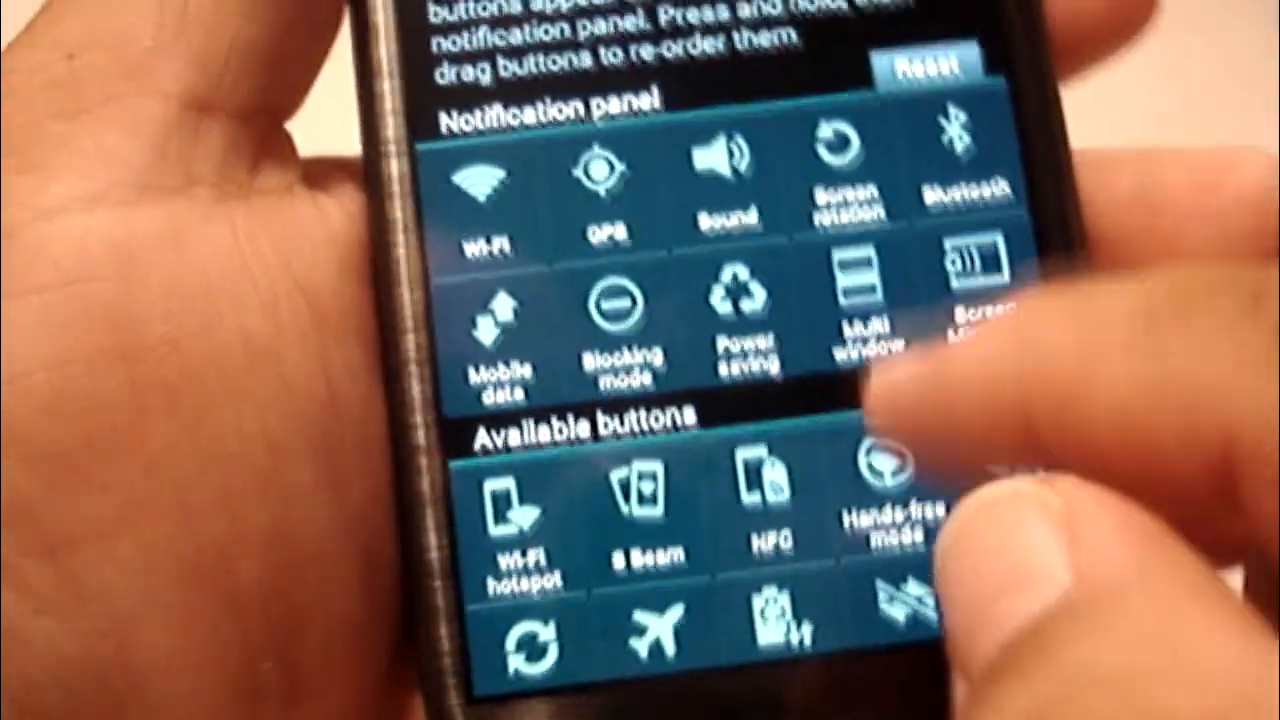
Step: Scroll the notification panel editor's toggle grid to reorder Mobile data and Flash
{"action": "scroll", "scroll_direction": "up", "scroll_amount": 3}
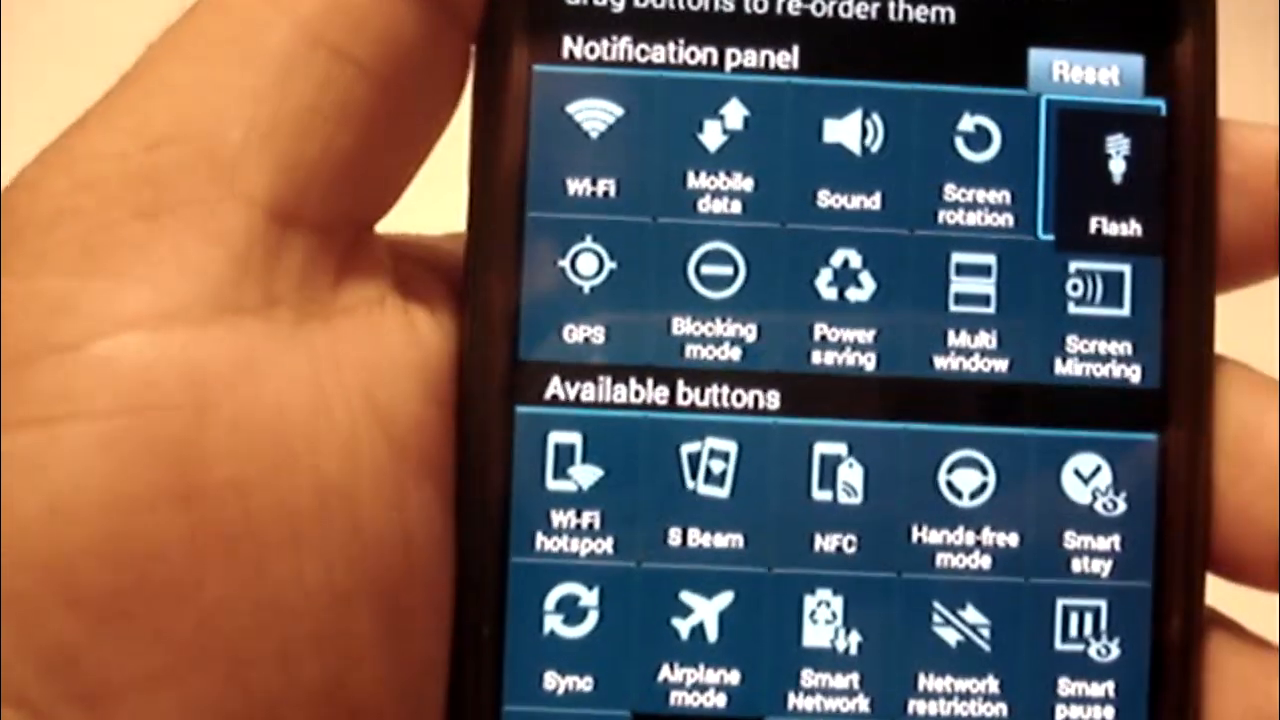
{"action": "scroll", "scroll_direction": "down", "scroll_amount": 3}
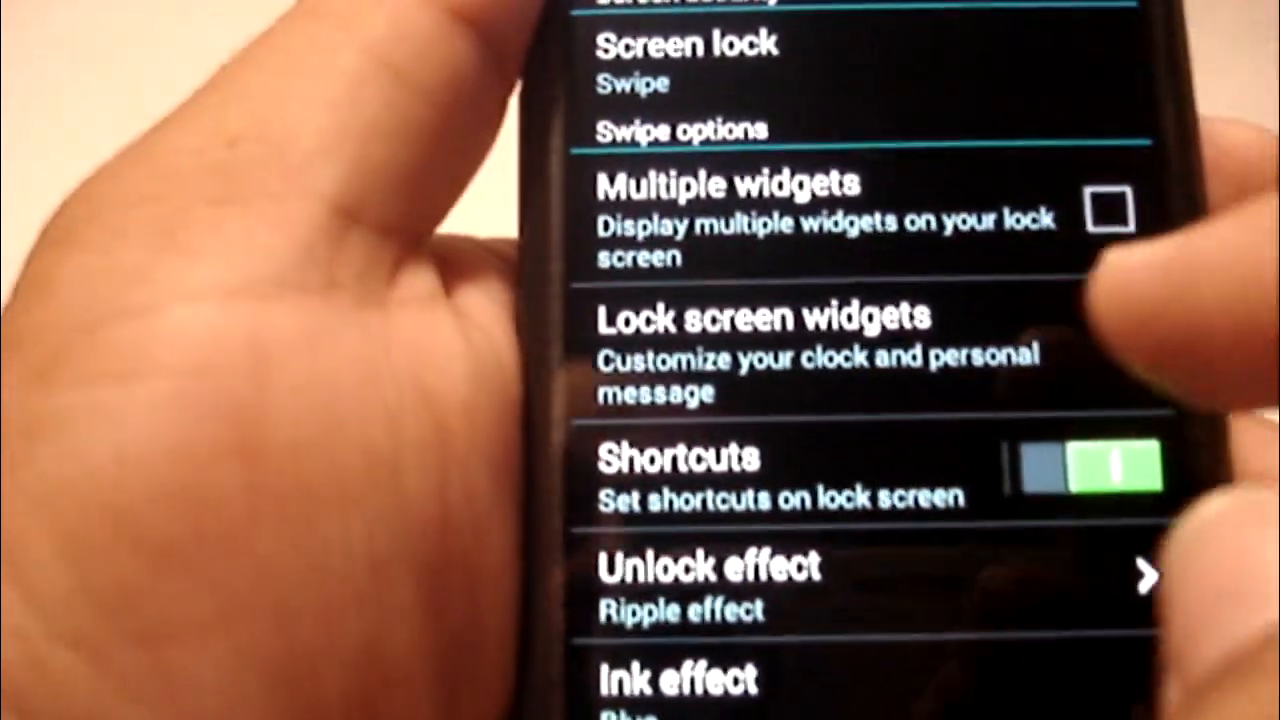
Step: Review Lock screen Shortcuts and the Ripple unlock effect in My device settings
{"action": "left_click", "coordinate": [710, 568]}
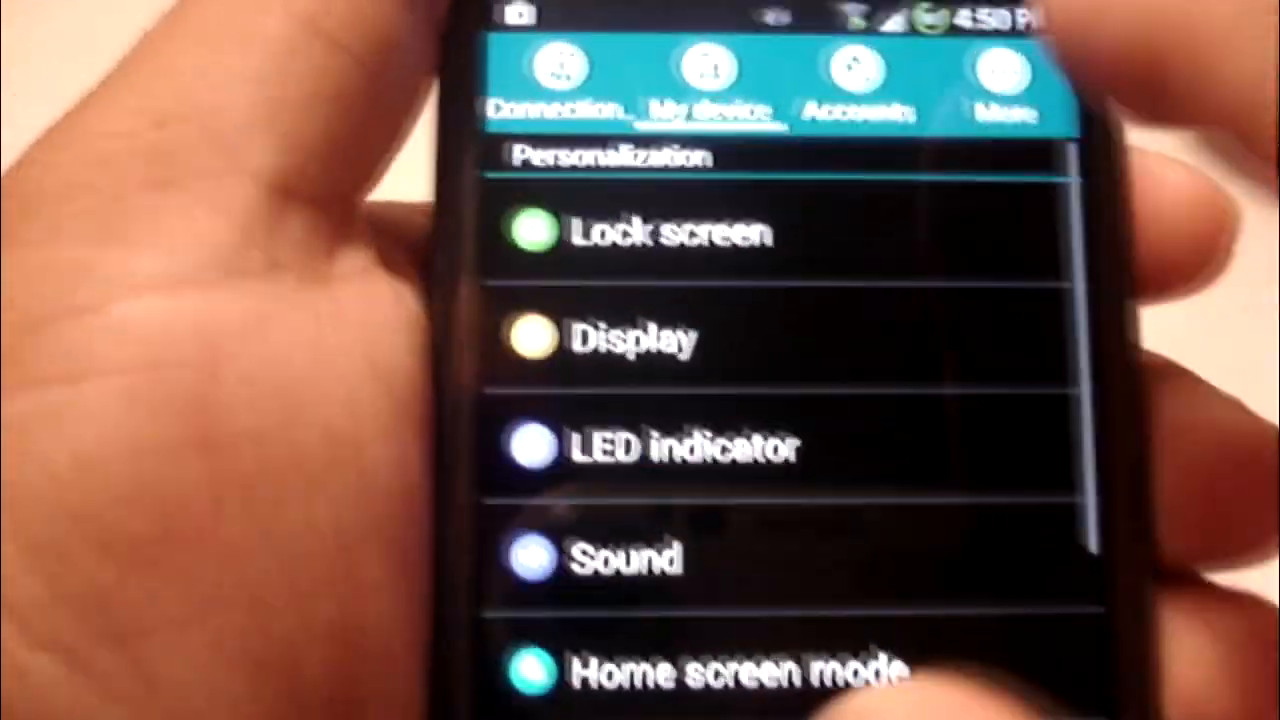
Step: Switch to the More tab and scroll down to About device
{"action": "left_click", "coordinate": [998, 80]}
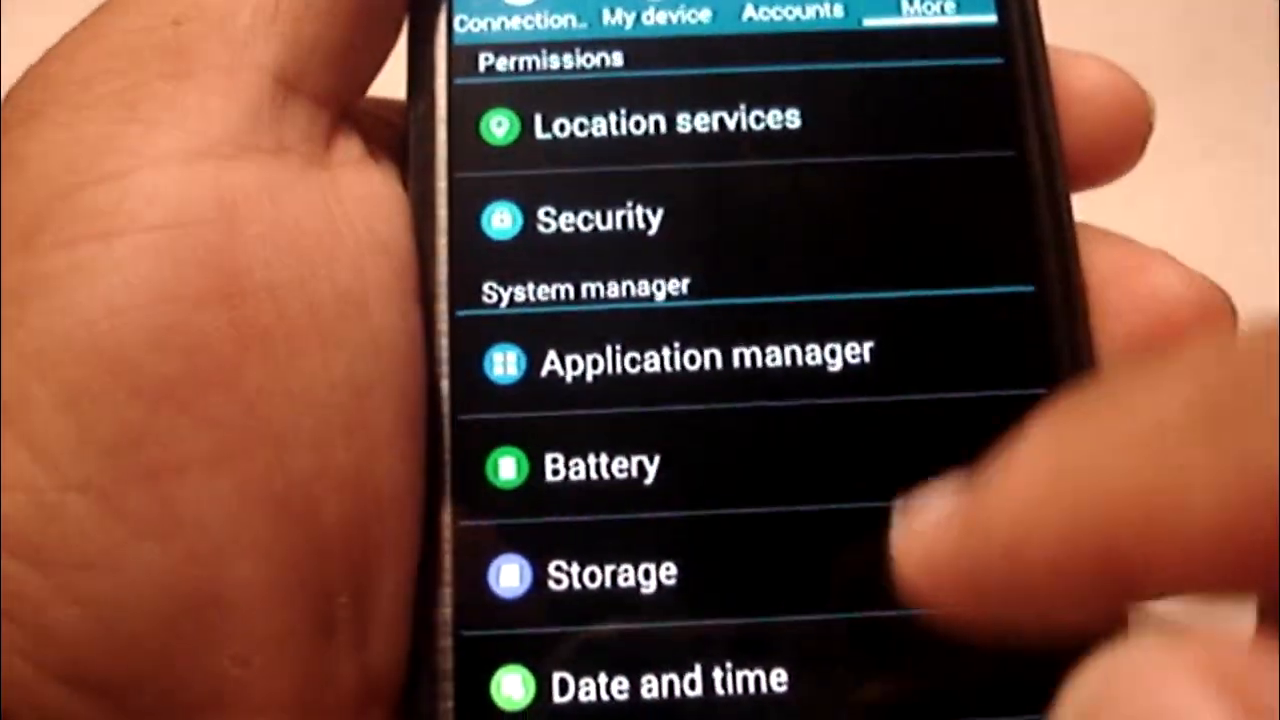
{"action": "scroll", "scroll_direction": "down", "scroll_amount": 3}
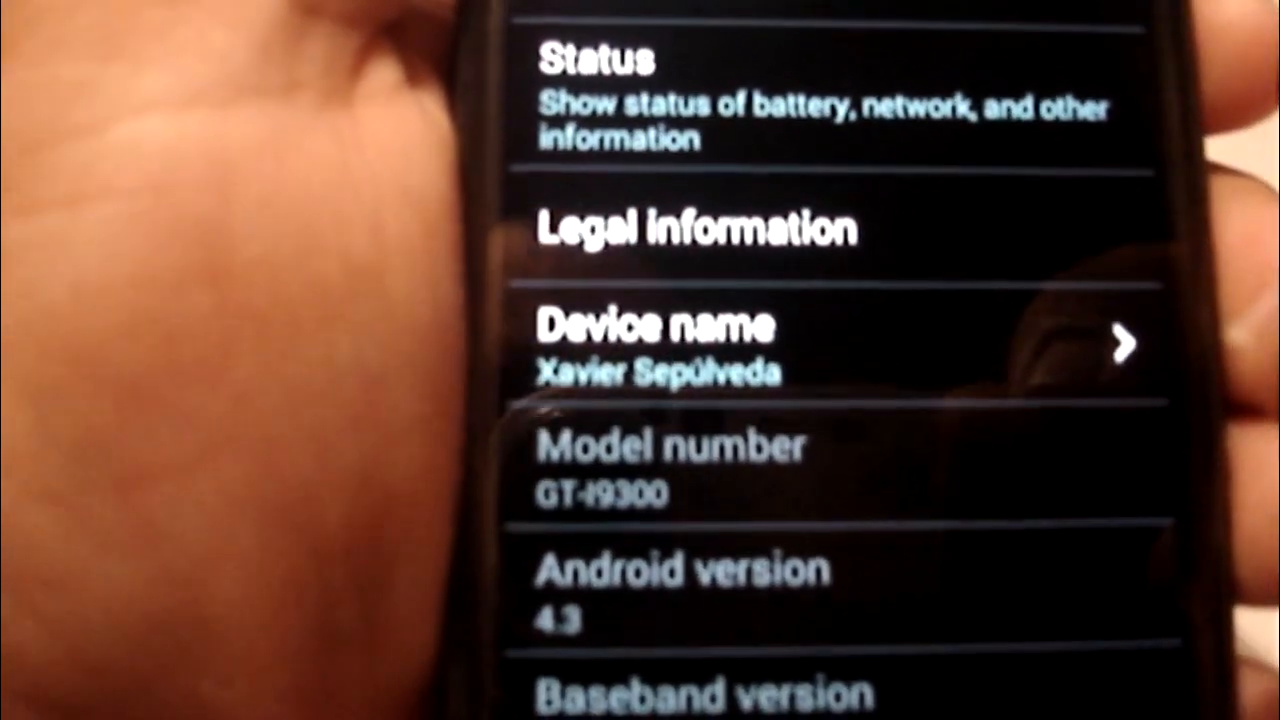
{"action": "scroll", "scroll_direction": "down", "scroll_amount": 3}
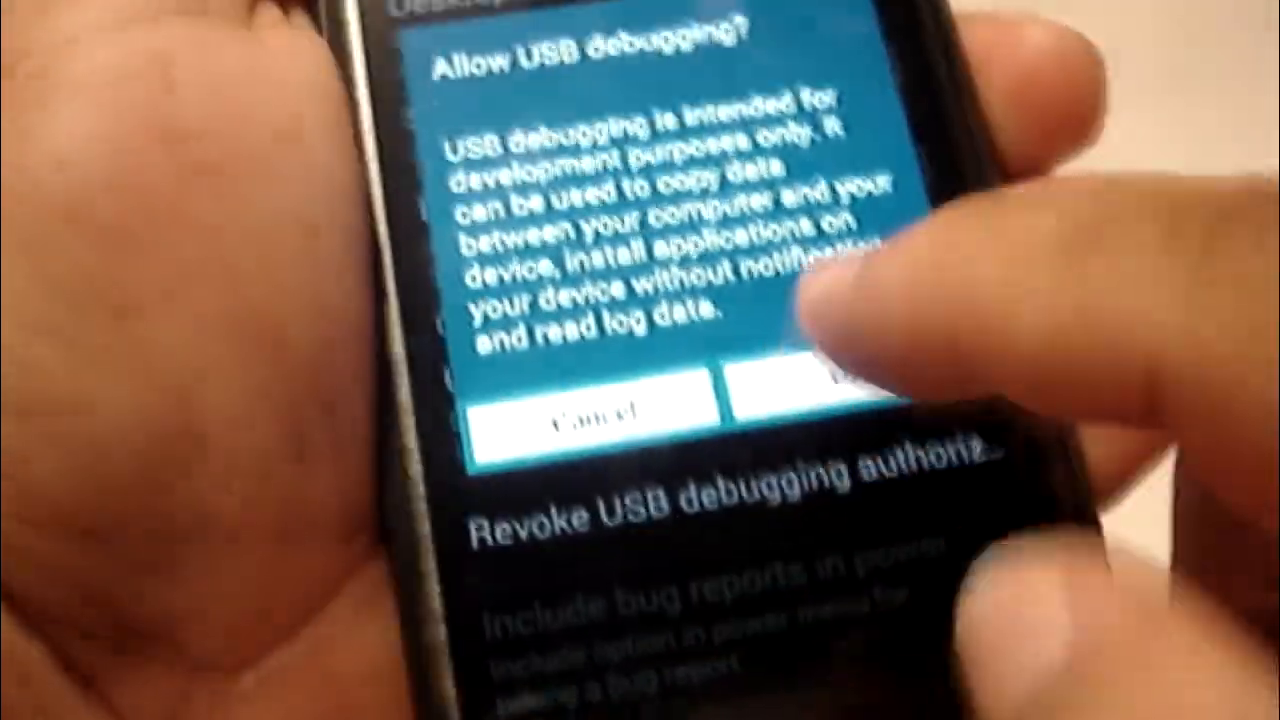
Step: Accept the Allow USB debugging prompt with OK
{"action": "left_click", "coordinate": [810, 395]}
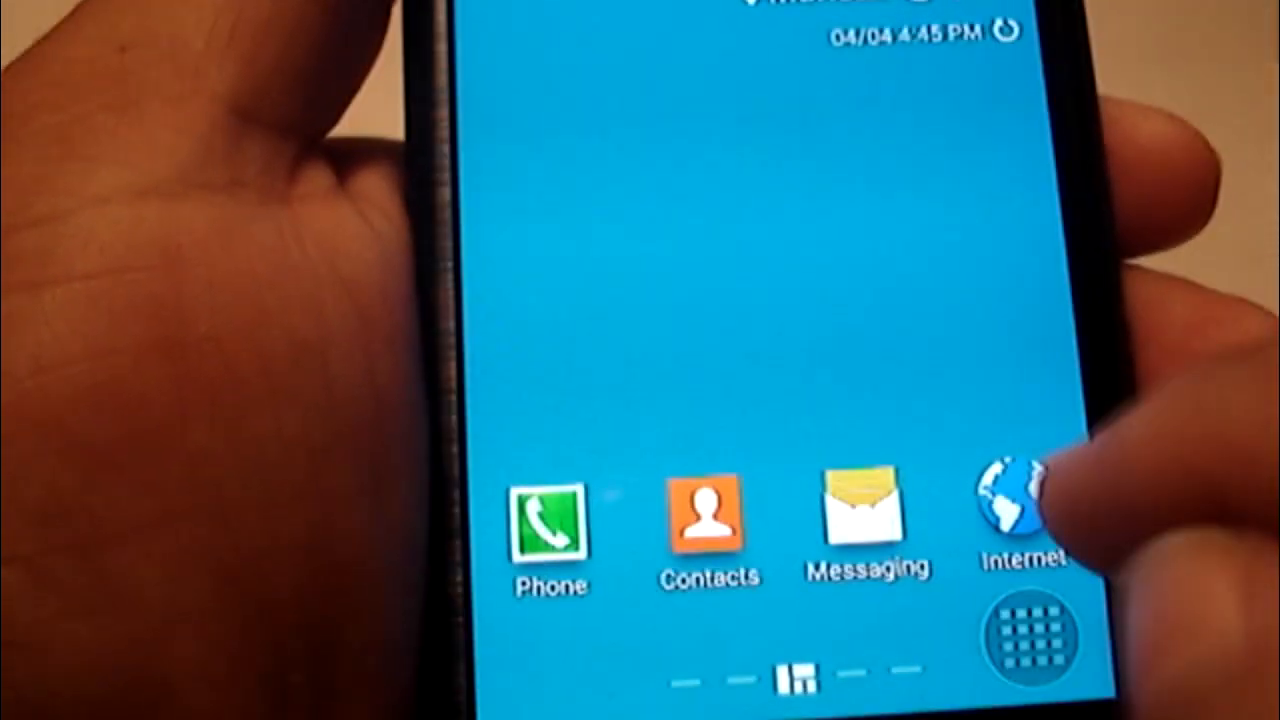
Step: Open the Apps grid and scroll the app drawer to find Xposed Installer
{"action": "left_click", "coordinate": [1015, 510]}
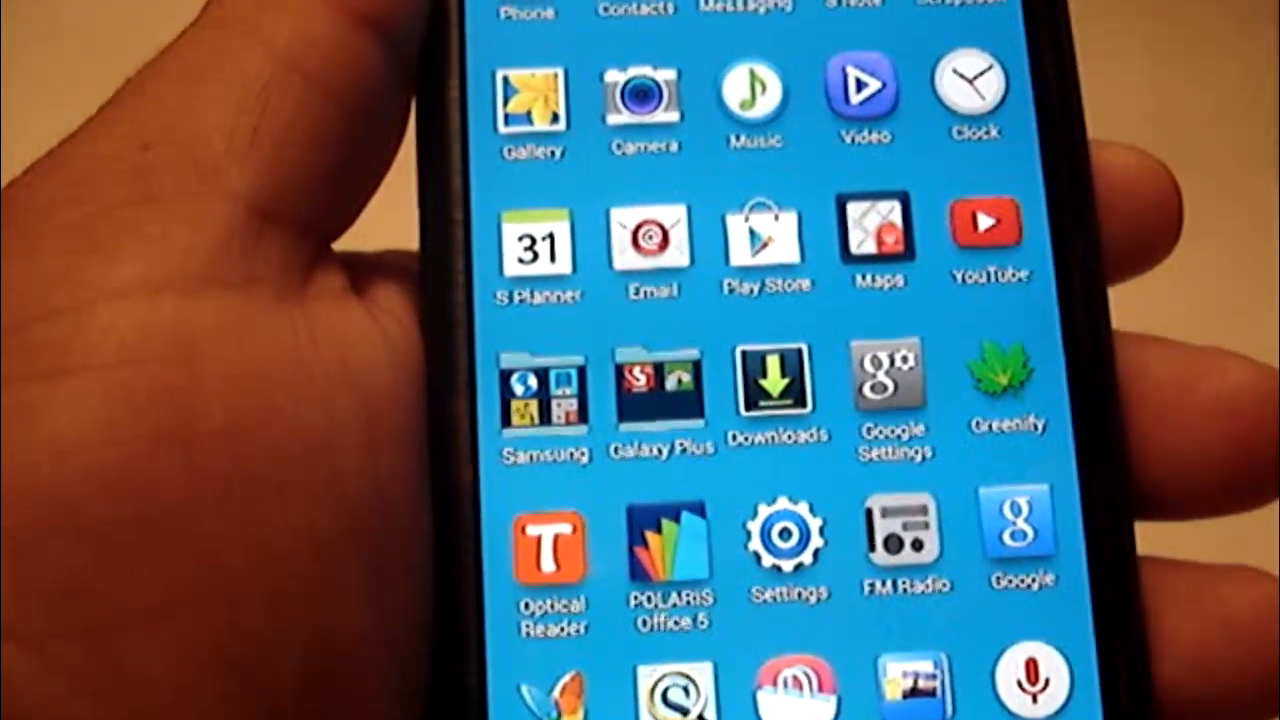
{"action": "scroll", "scroll_direction": "down", "scroll_amount": 3}
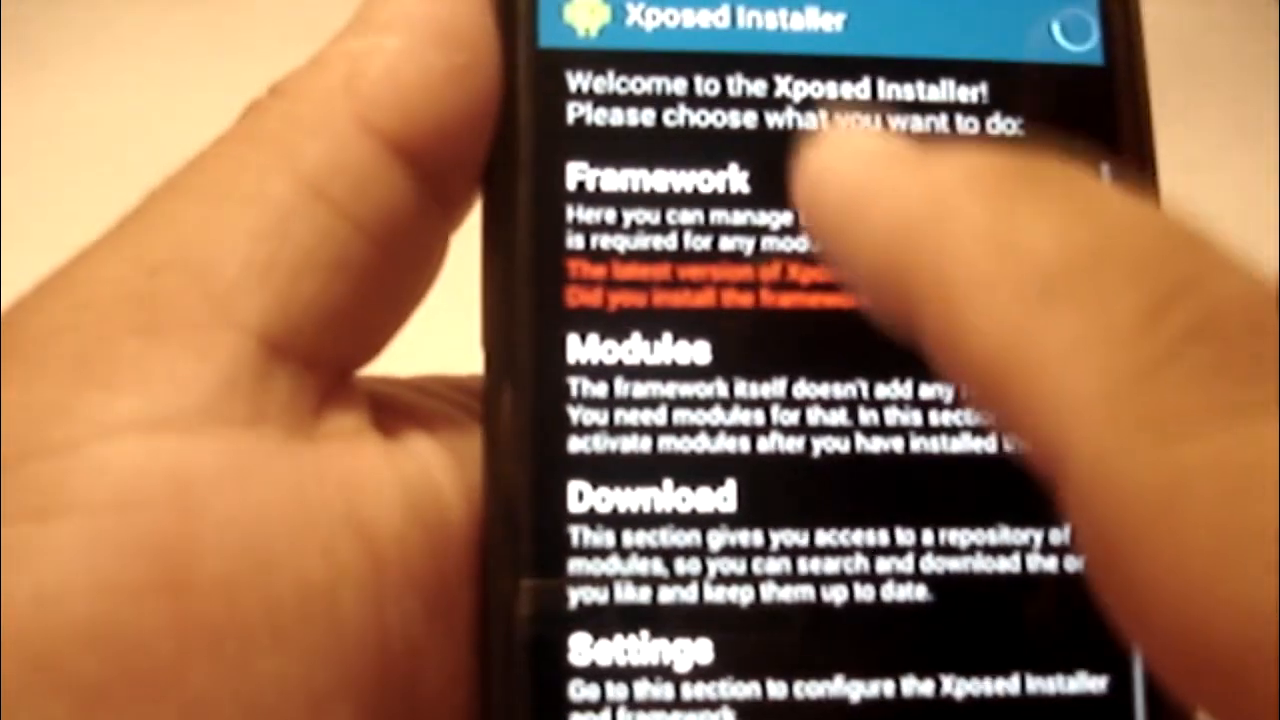
Step: Install the Xposed framework from Framework > Install/Update
{"action": "left_click", "coordinate": [660, 180]}
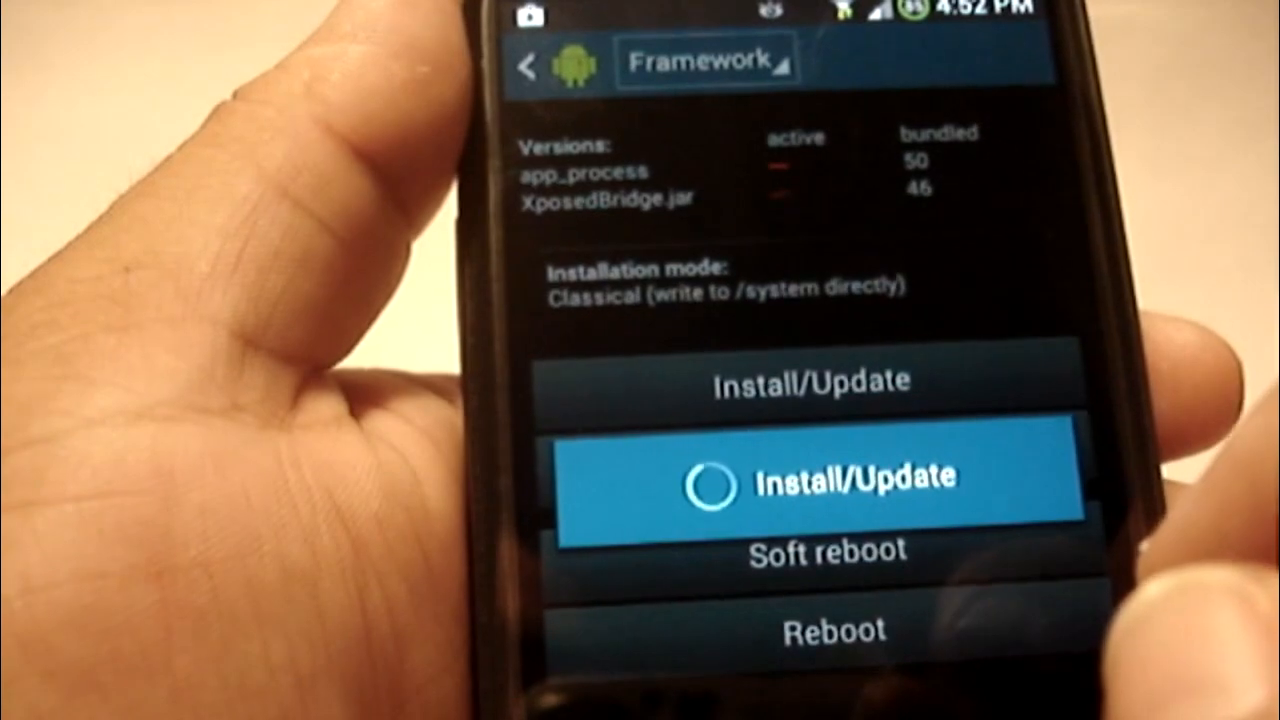
{"action": "left_click", "coordinate": [810, 476]}
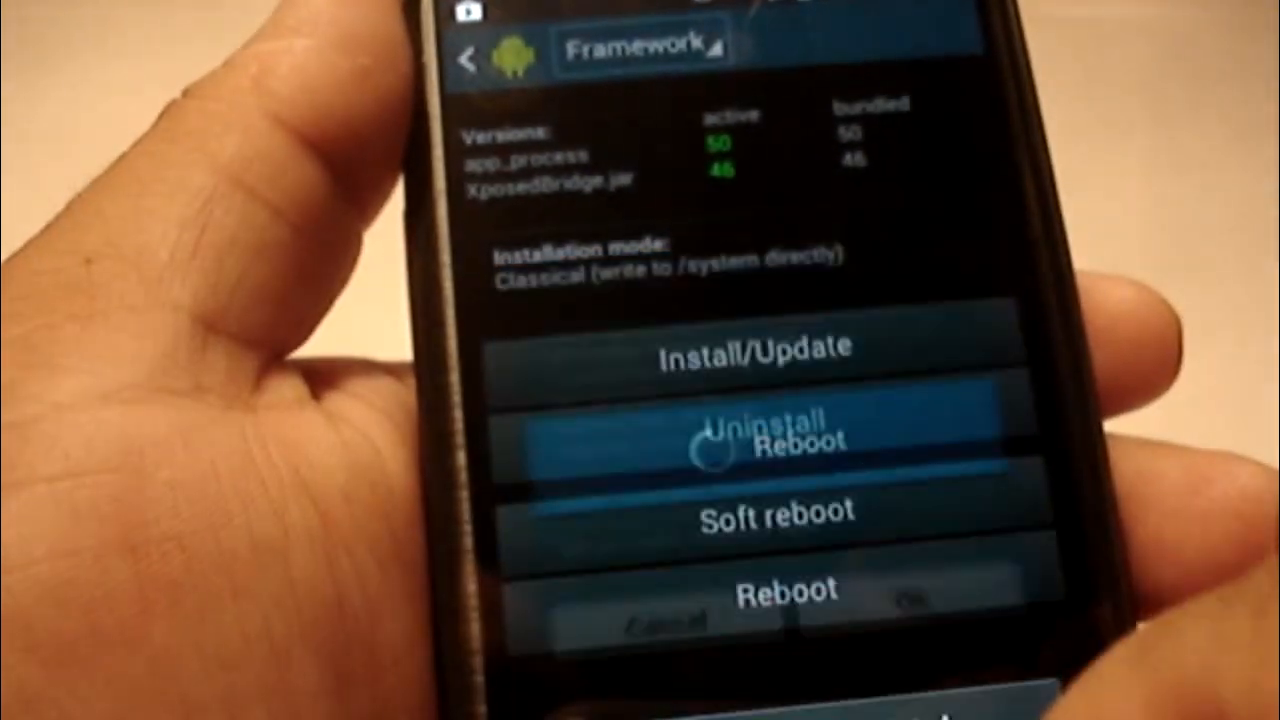
{"action": "left_click", "coordinate": [787, 589]}
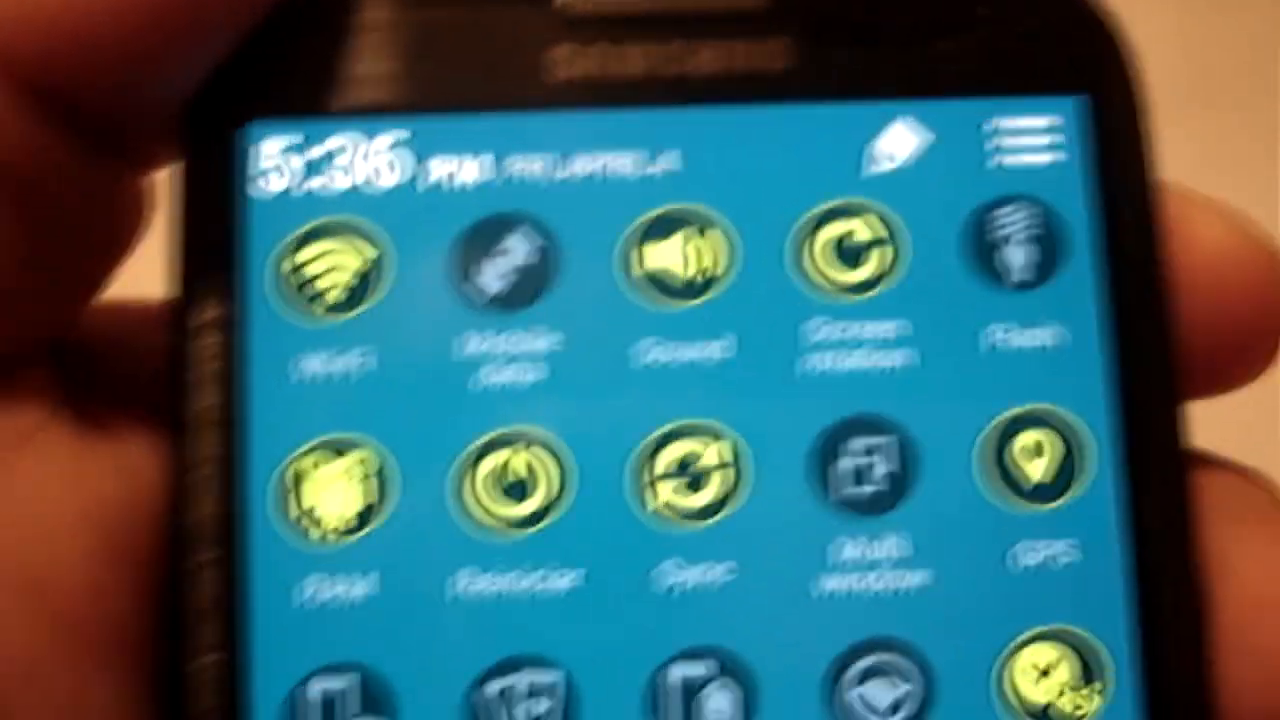
Step: Scroll the quick settings grid to reveal Power saving, Airplane mode, Bluetooth, NFC and Screen Mirroring
{"action": "scroll", "scroll_direction": "down", "scroll_amount": 3}
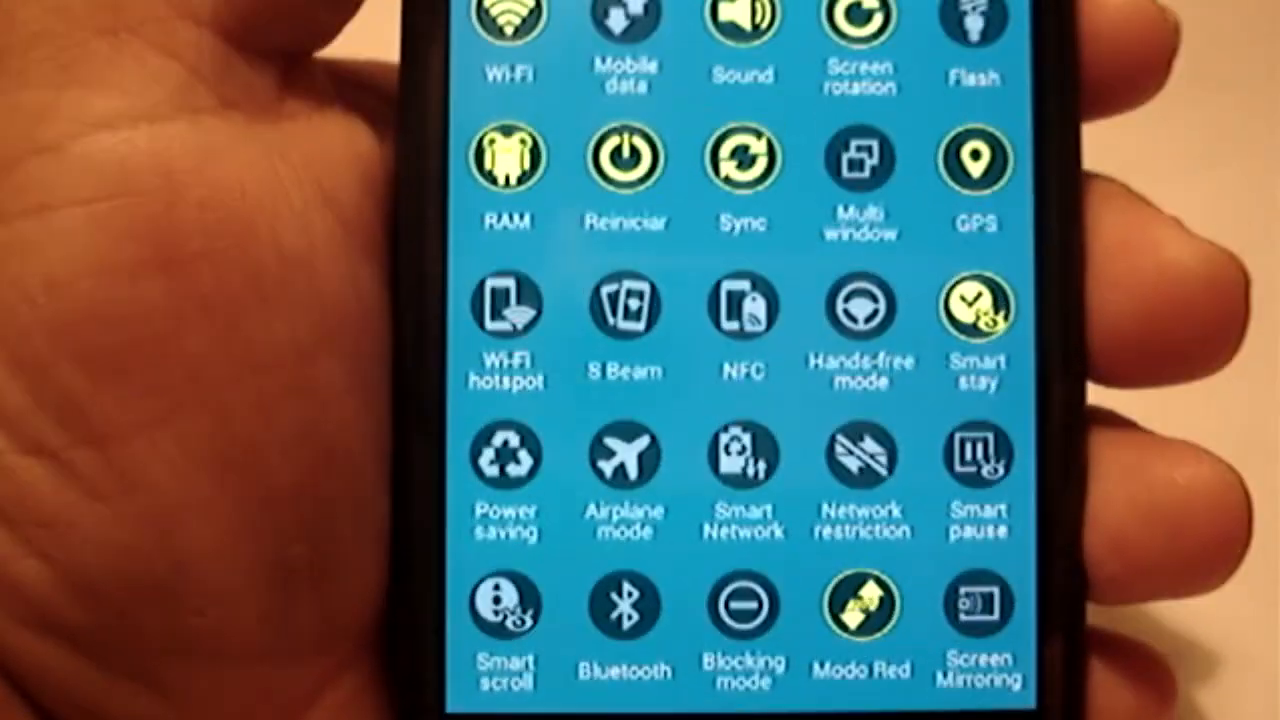